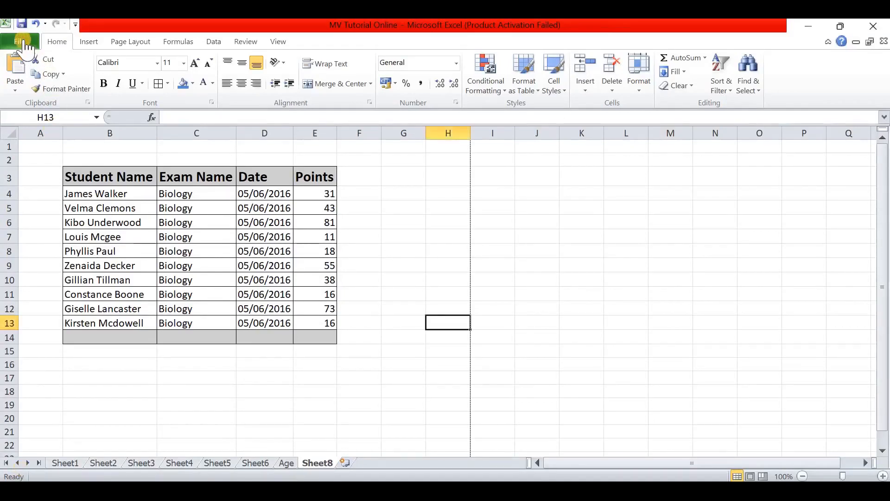
# - Open Print settings and select Microsoft Print to PDF as the printer
pyautogui.click(18, 41)
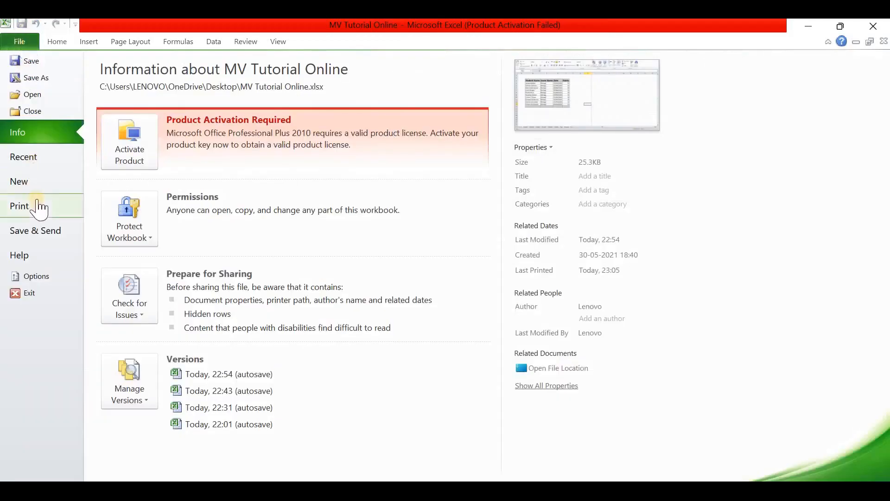
pyautogui.click(19, 206)
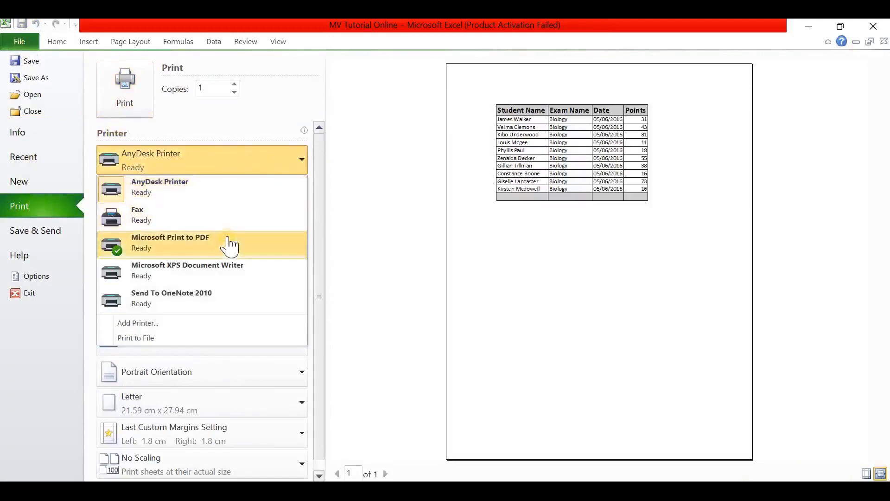
pyautogui.click(170, 242)
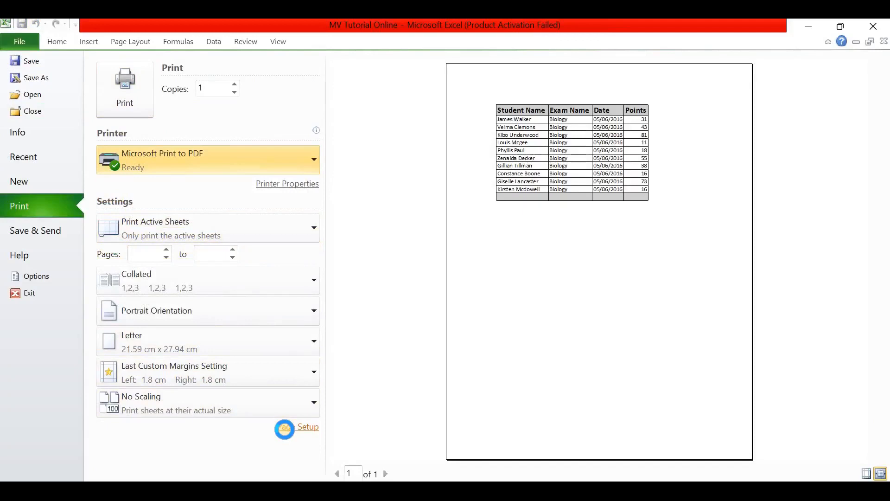
pyautogui.click(308, 427)
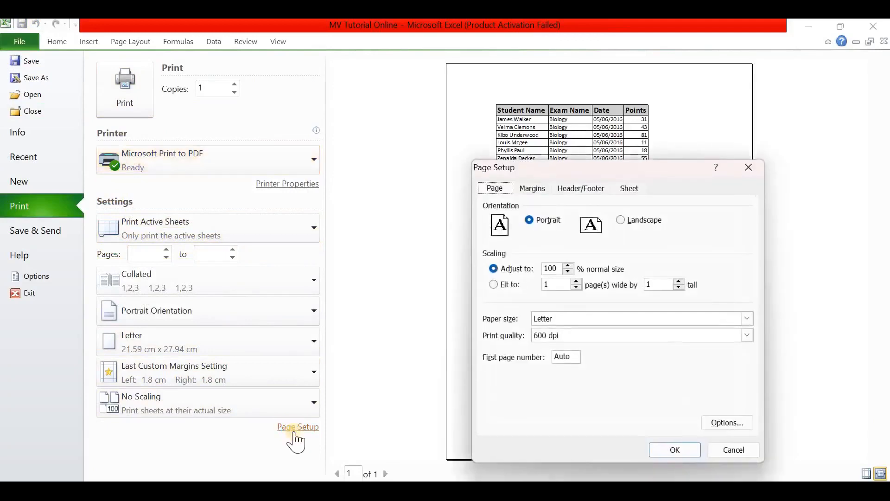
pyautogui.moveTo(502, 345)
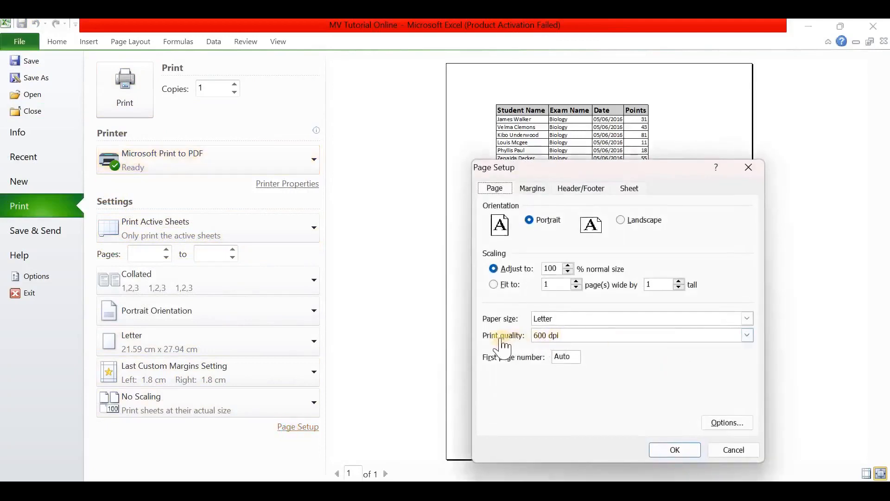
pyautogui.moveTo(613, 354)
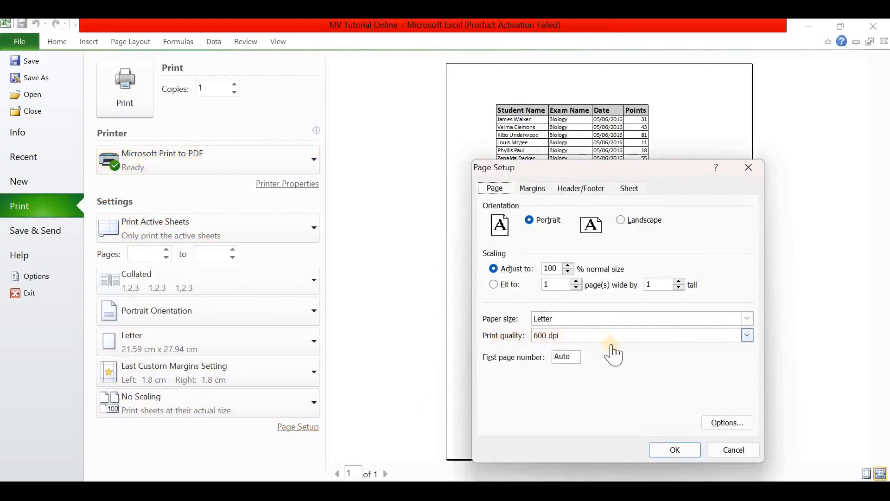
pyautogui.moveTo(675, 450)
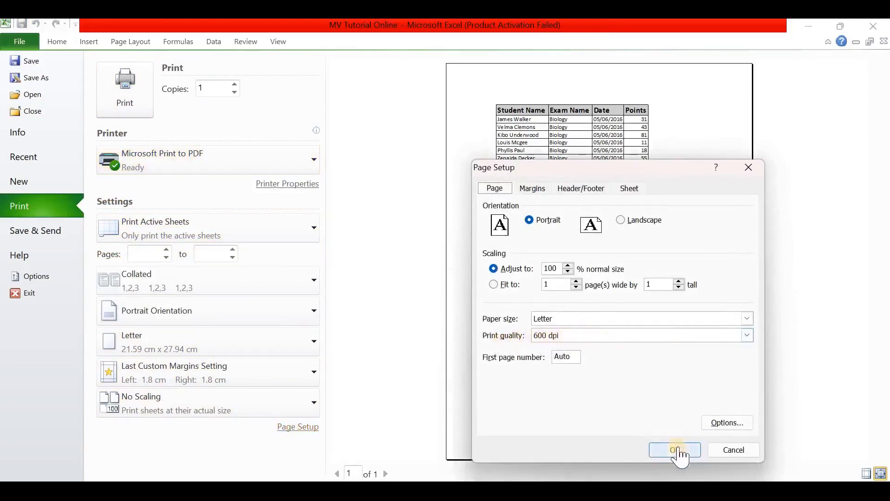
pyautogui.click(675, 450)
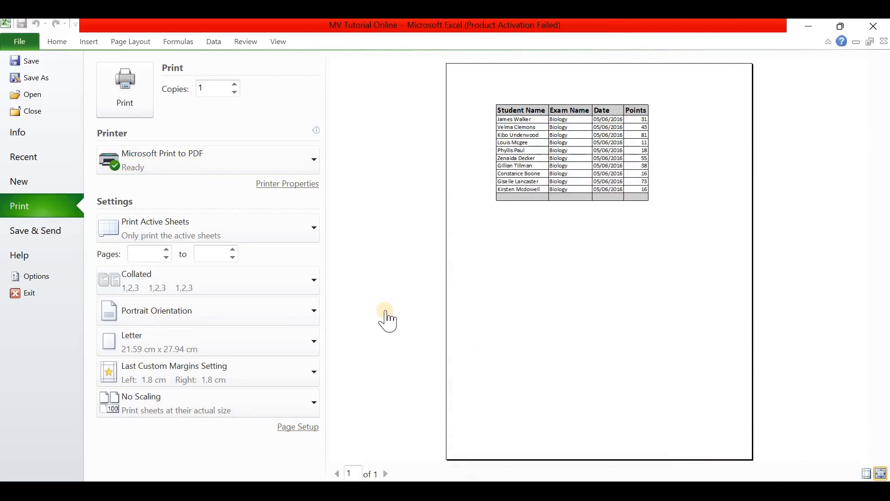
pyautogui.moveTo(60, 91)
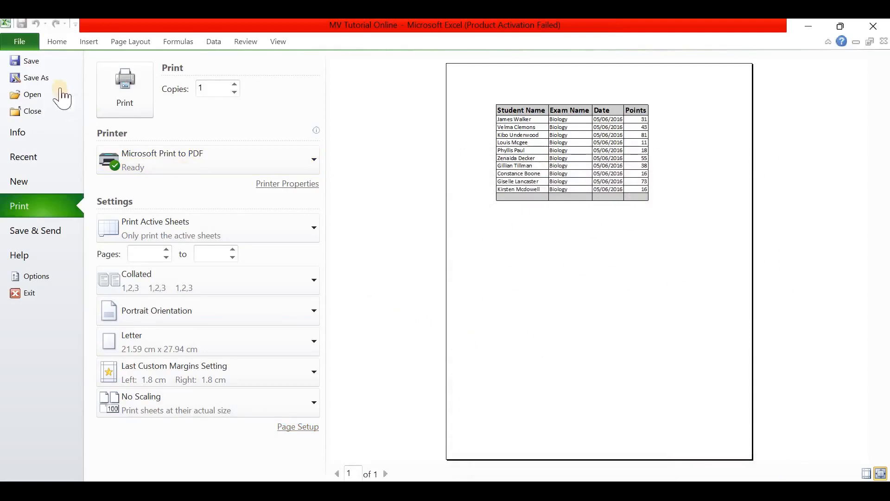
pyautogui.moveTo(126, 93)
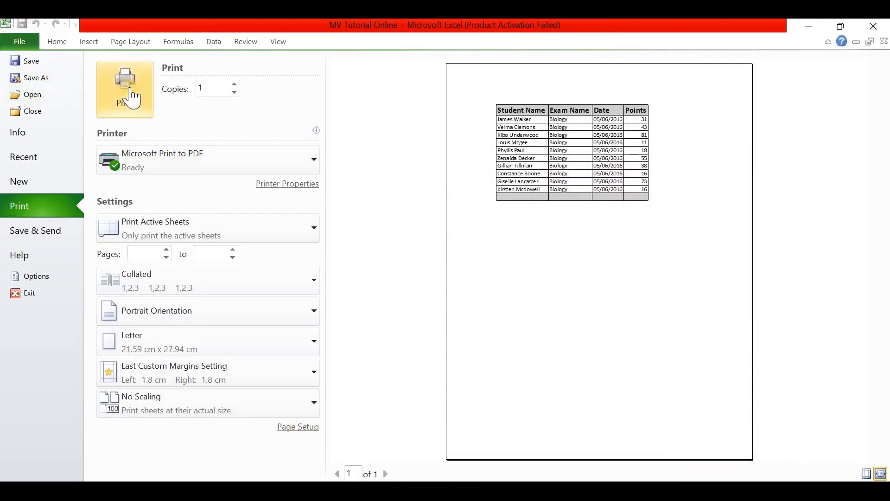
# - Print the sheet to PDF, saving it in Downloads as 'student details'
pyautogui.click(124, 89)
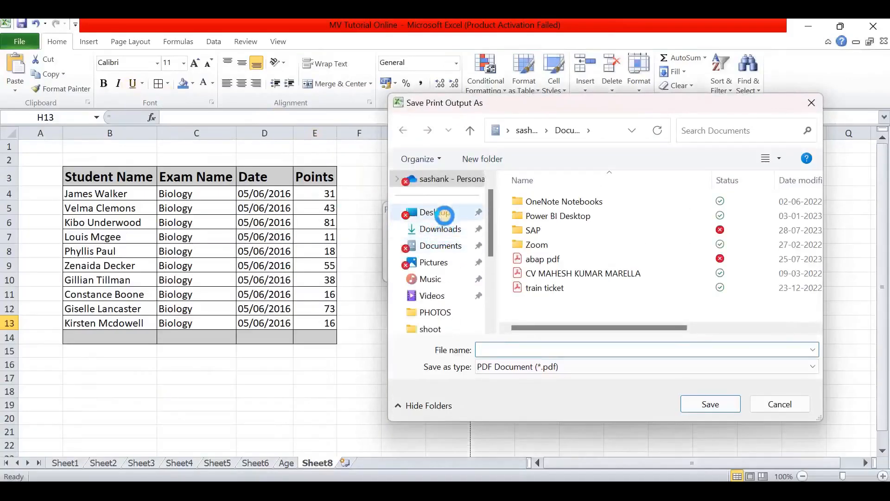
pyautogui.moveTo(444, 229)
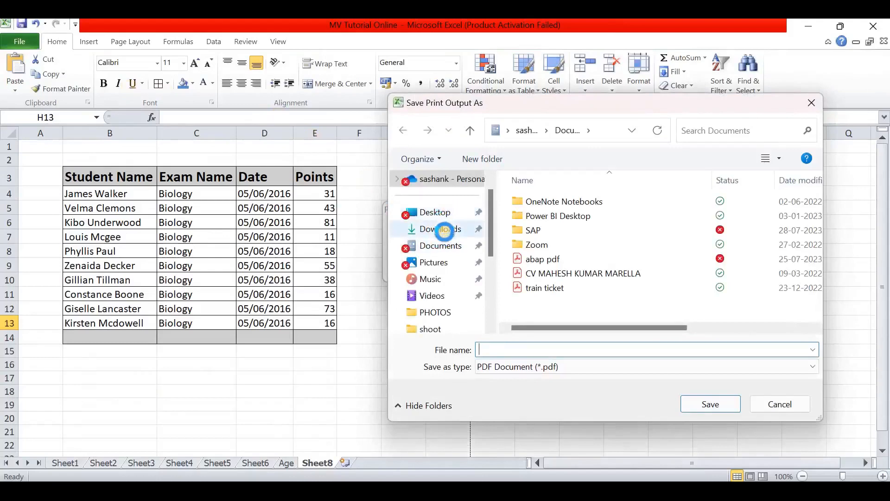
pyautogui.click(441, 228)
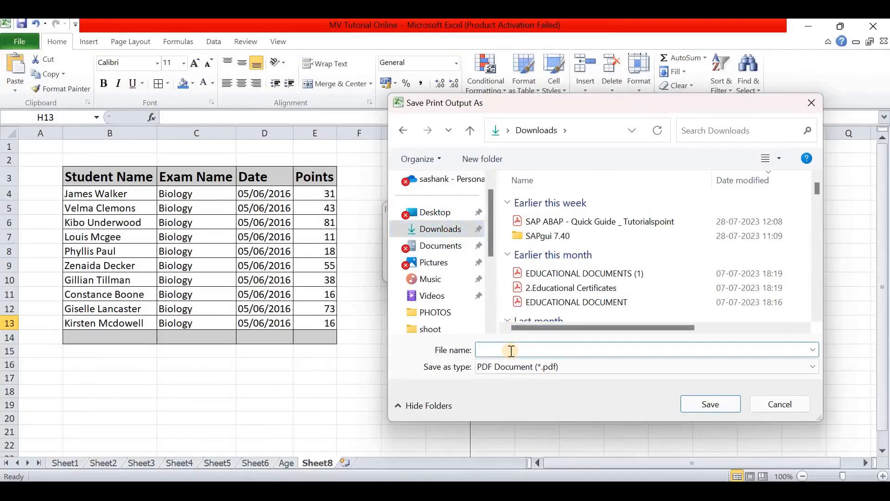
pyautogui.write('s')
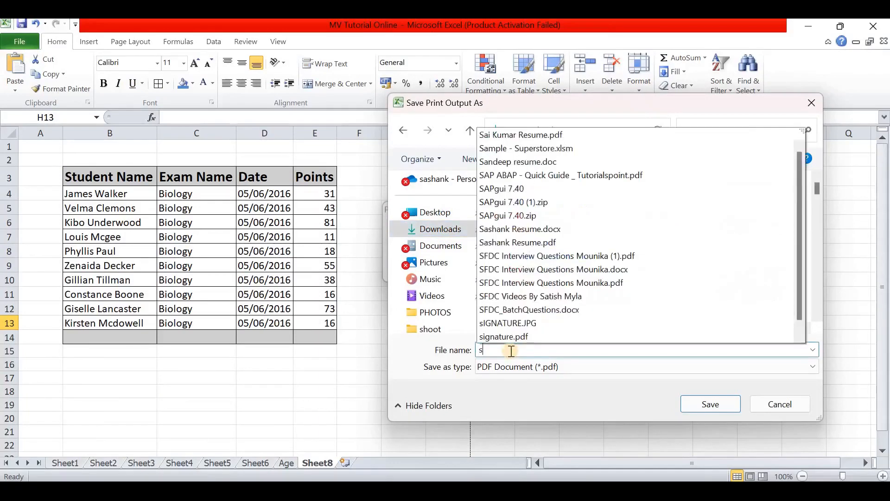
pyautogui.write('tudent')
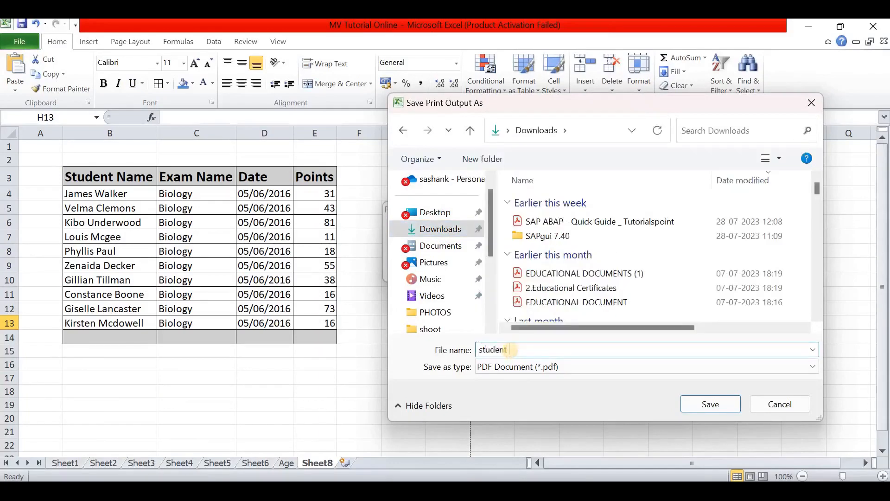
pyautogui.write('details')
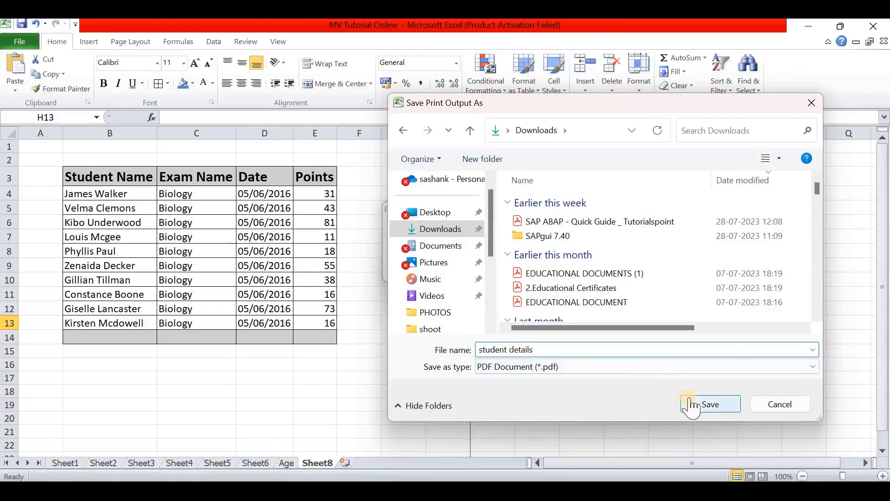
pyautogui.click(710, 404)
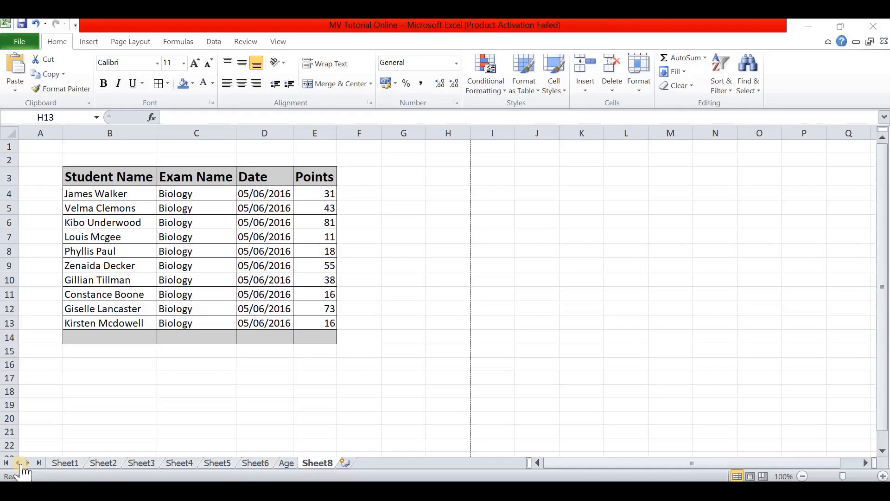
pyautogui.moveTo(10, 438)
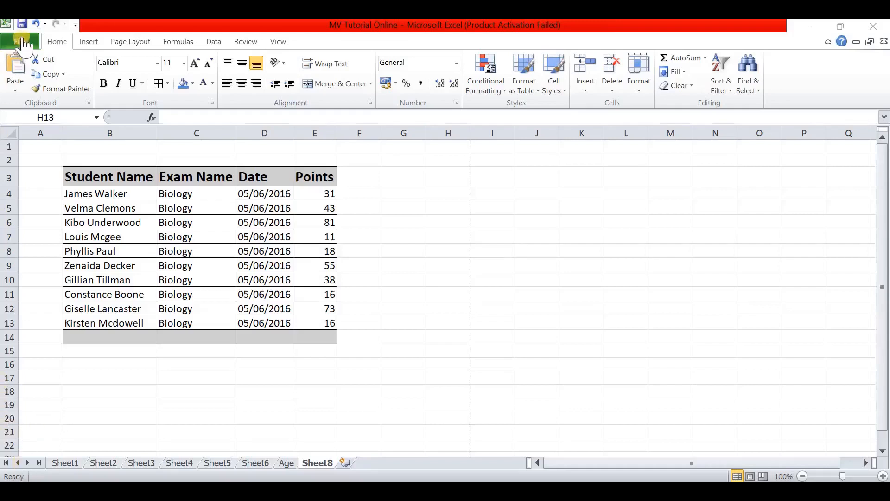
# - Return to the worksheet and open the File backstage info page
pyautogui.click(448, 322)
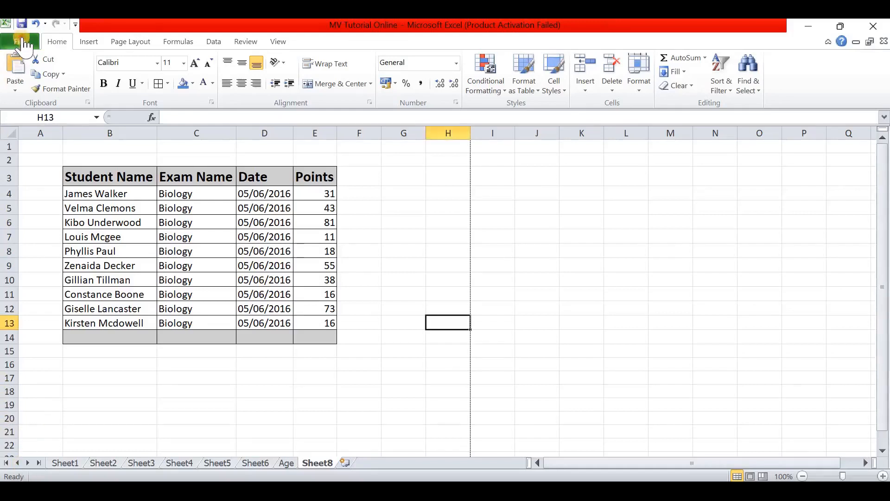
pyautogui.click(21, 42)
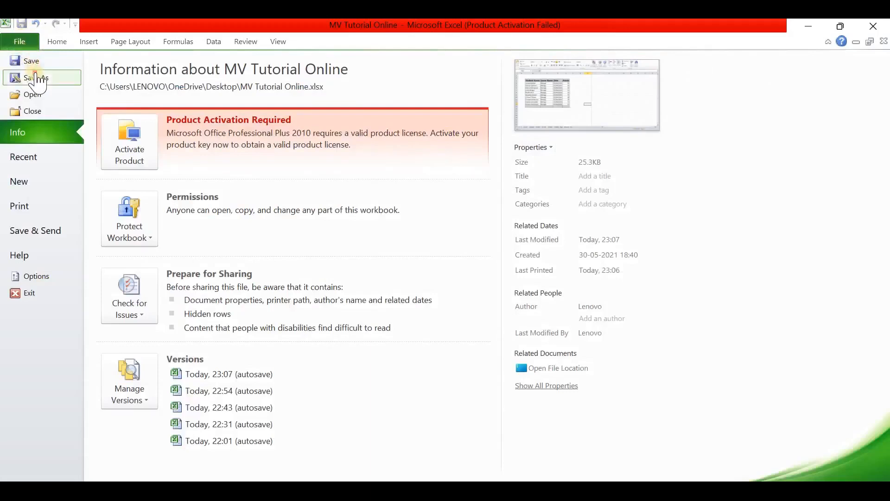
# - Start Save As into Downloads, replacing the file name with 'Stude…'
pyautogui.click(35, 77)
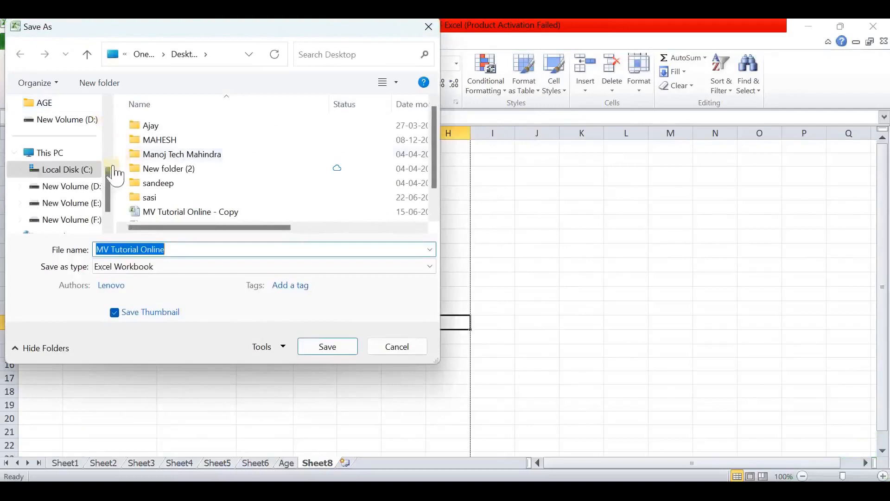
pyautogui.click(72, 186)
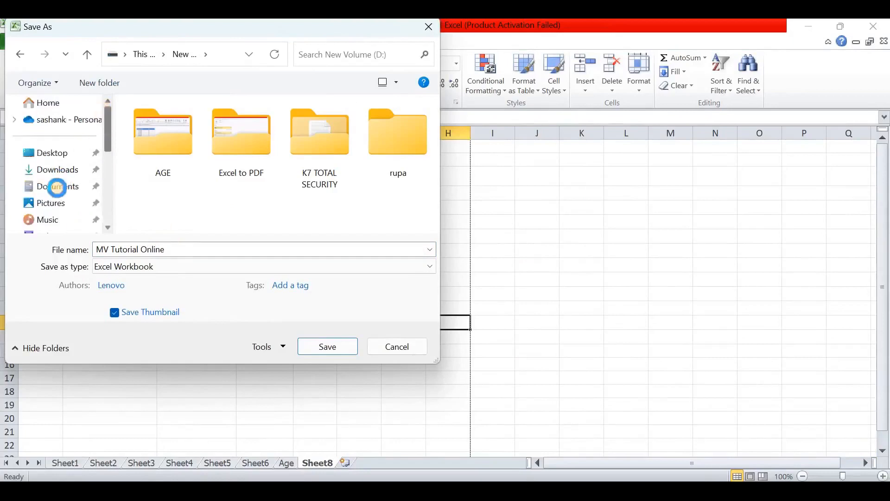
pyautogui.click(56, 169)
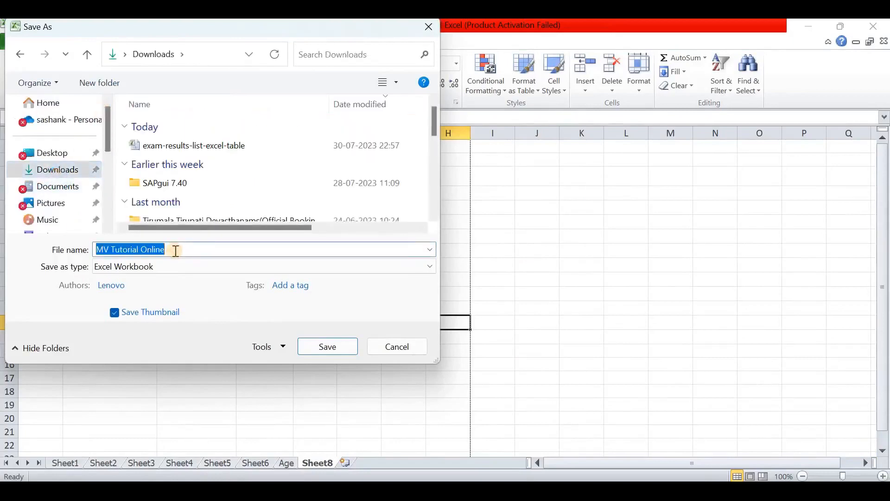
pyautogui.press('Delete')
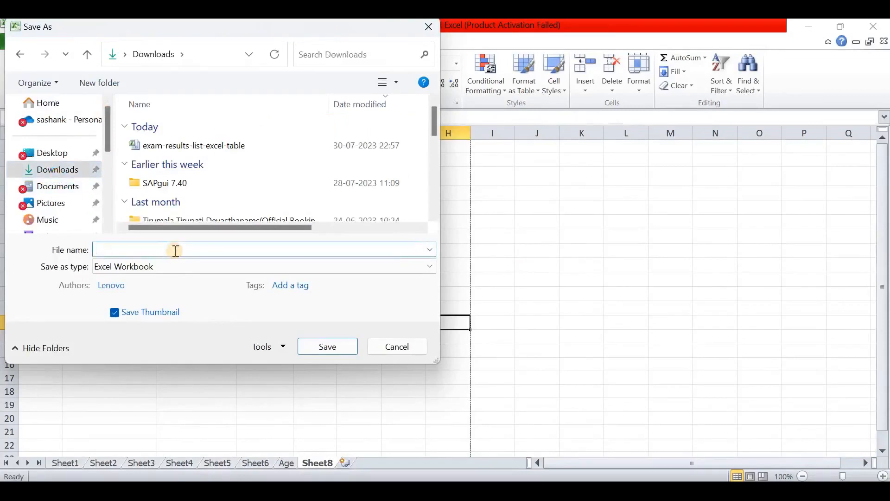
pyautogui.write('S')
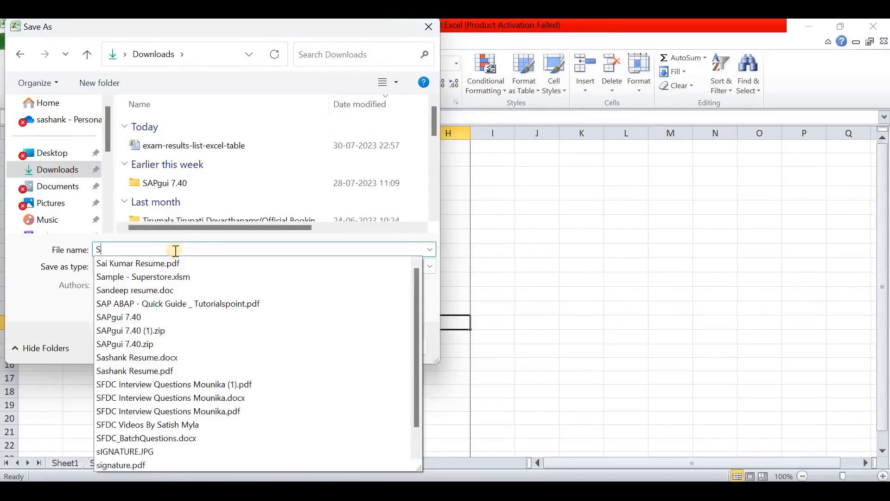
pyautogui.write('t')
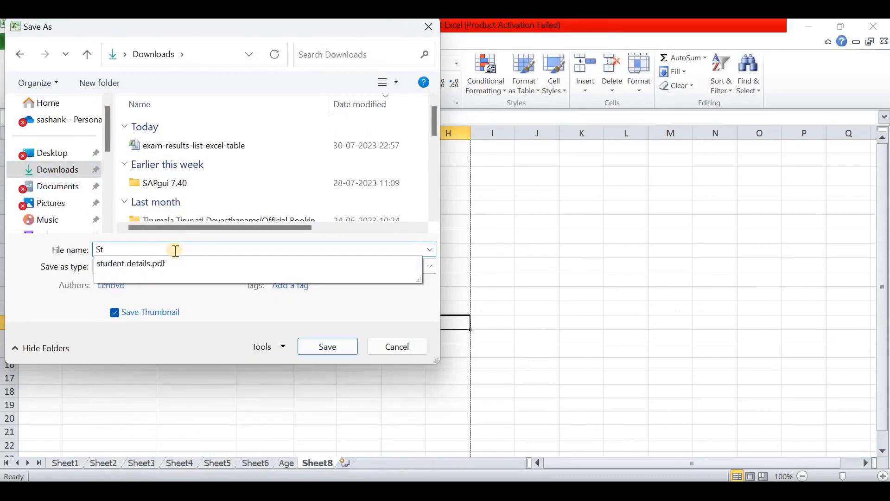
pyautogui.write('ude')
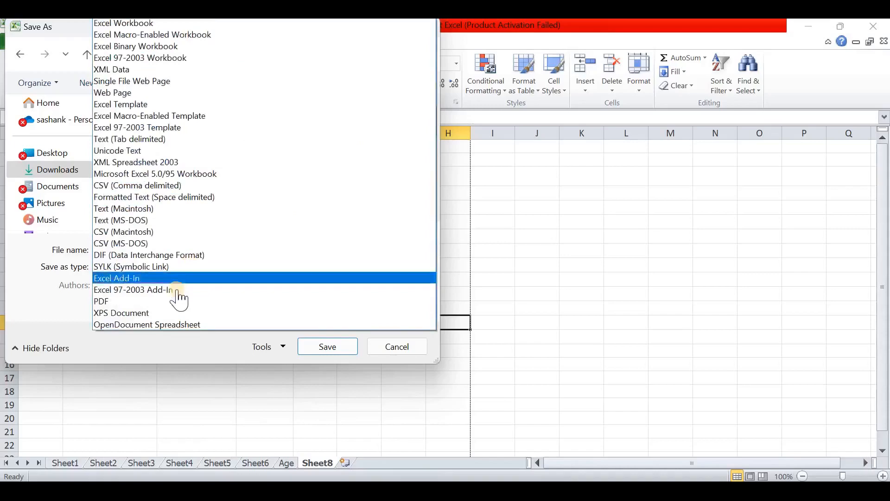
# - Choose PDF as the file type and save as Student Details1
pyautogui.click(101, 301)
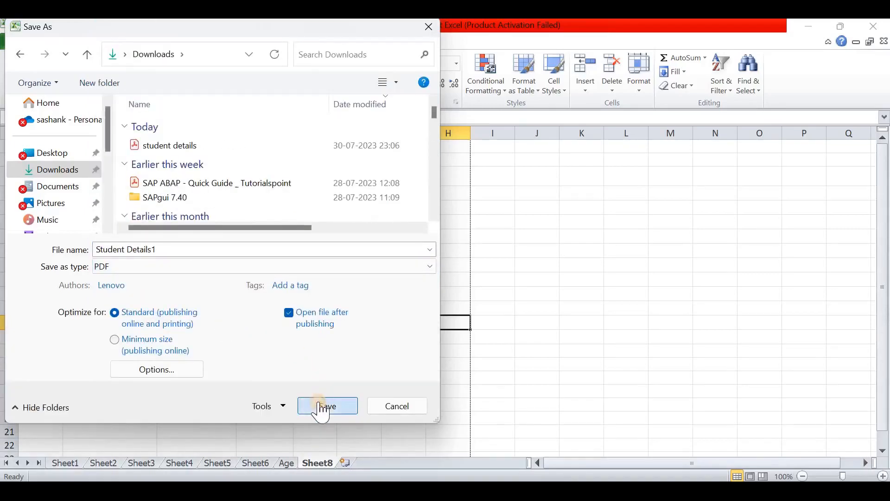
pyautogui.click(327, 405)
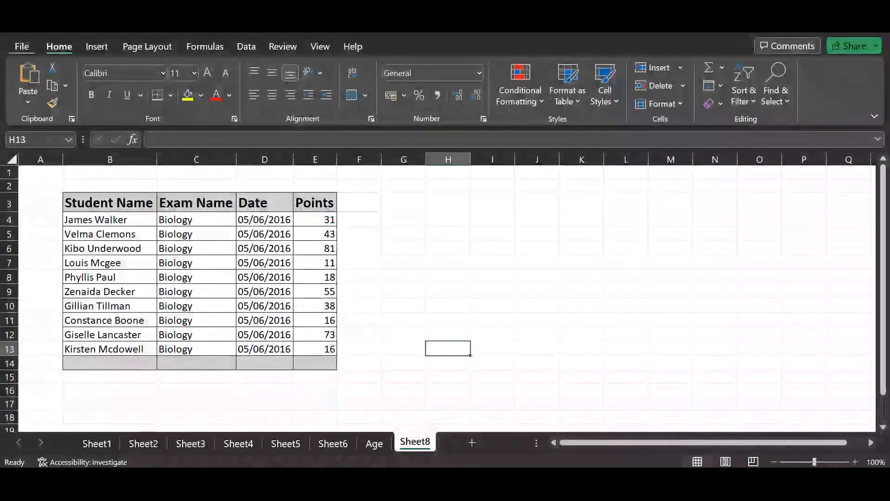
# - Open Export from the File menu to reach the Publish as PDF window
pyautogui.click(22, 46)
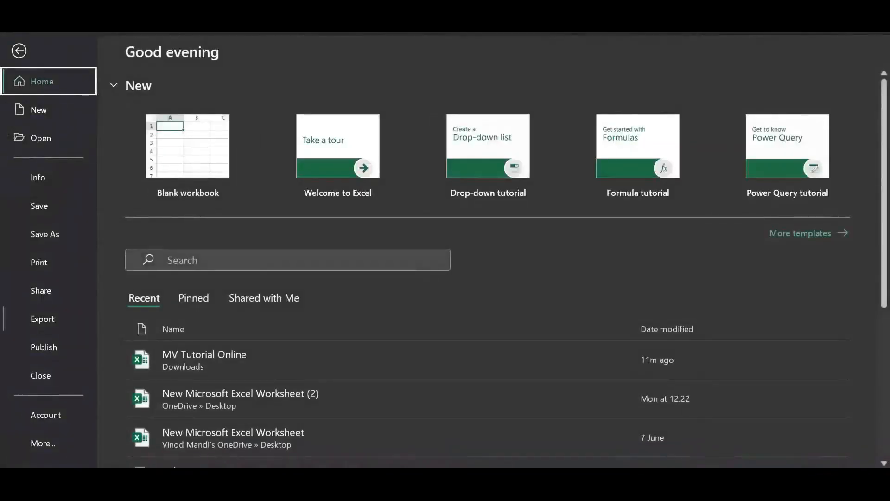
pyautogui.click(42, 319)
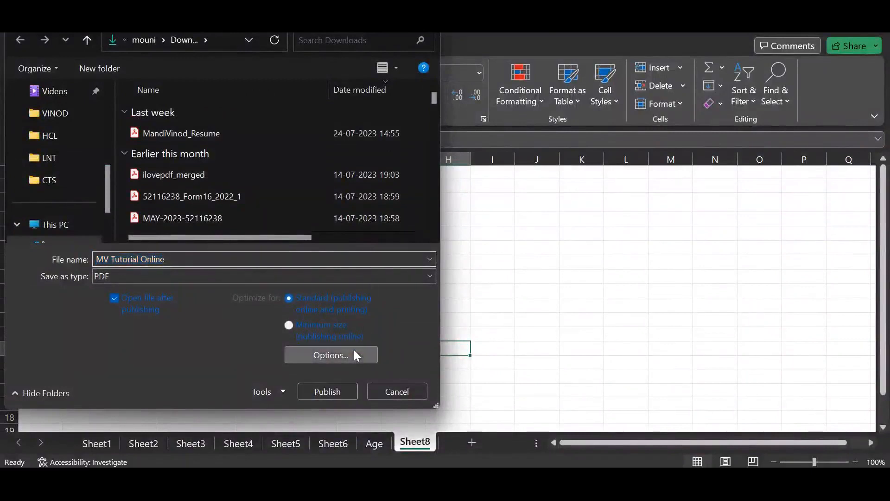
# - Set publishing options to Entire workbook and publish MV Tutorial Online as PDF
pyautogui.click(331, 355)
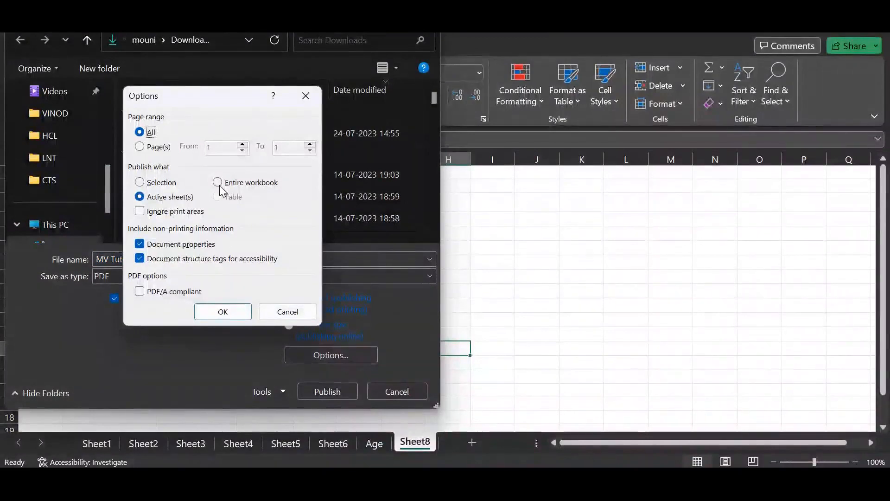
pyautogui.click(217, 182)
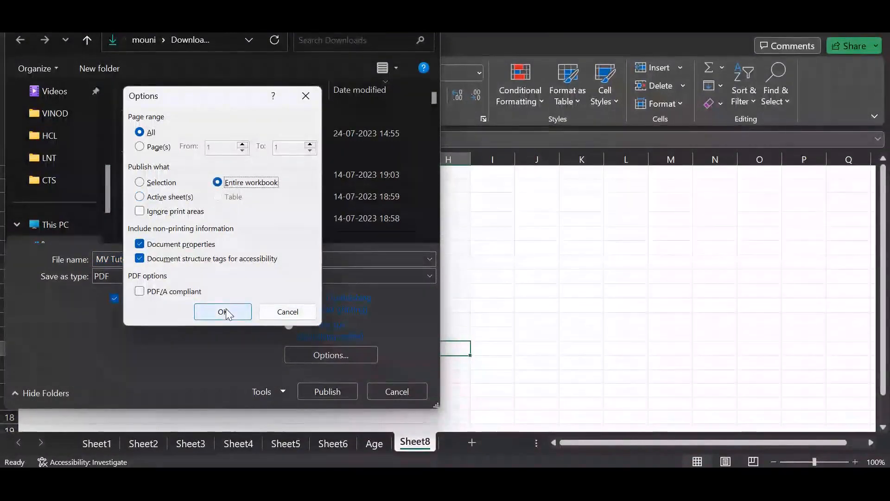
pyautogui.click(222, 312)
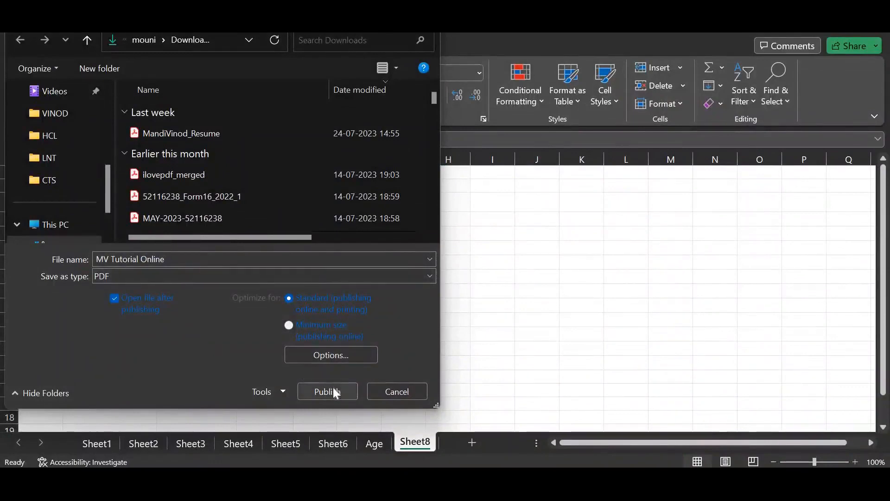
pyautogui.click(327, 391)
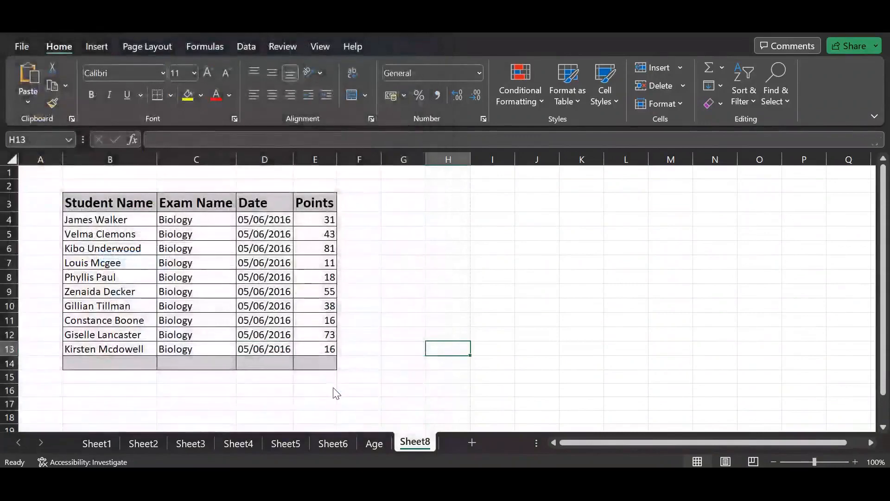